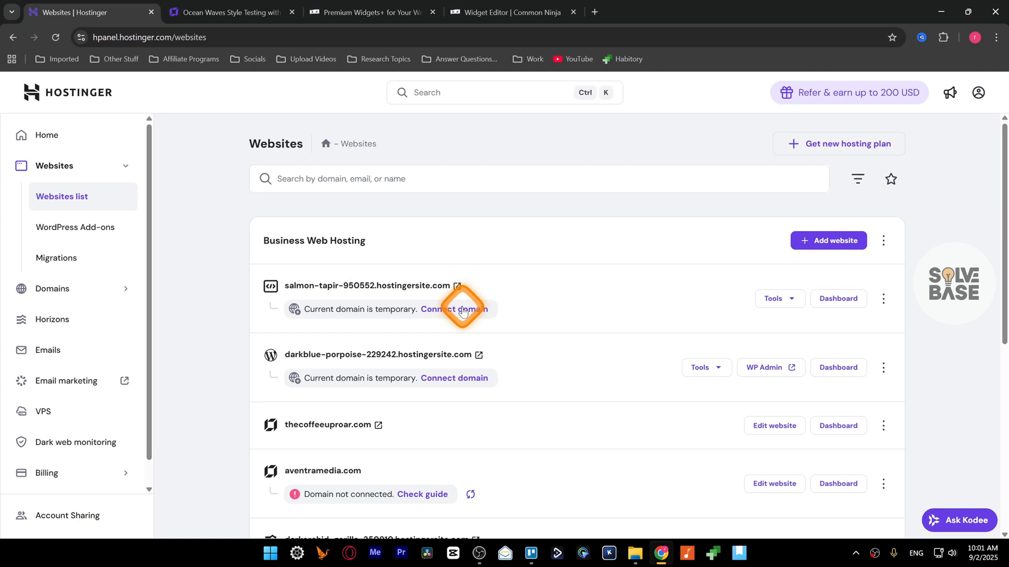
{"action": "mouse_move", "coordinate": [203, 230]}
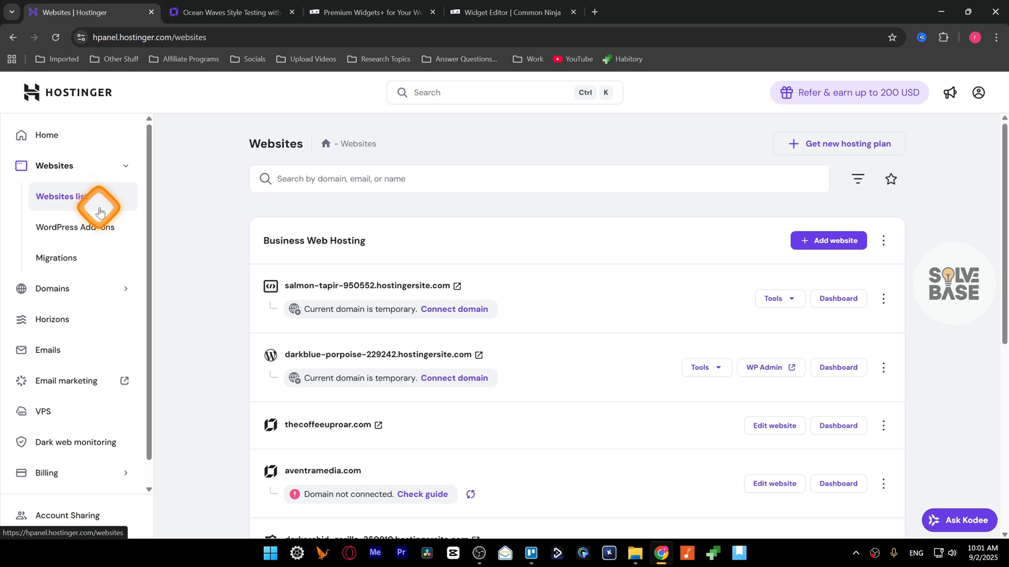
Look over the thecoffeeuproar.com header and hero section in Website Builder.
{"action": "scroll", "scroll_direction": "down", "scroll_amount": 3}
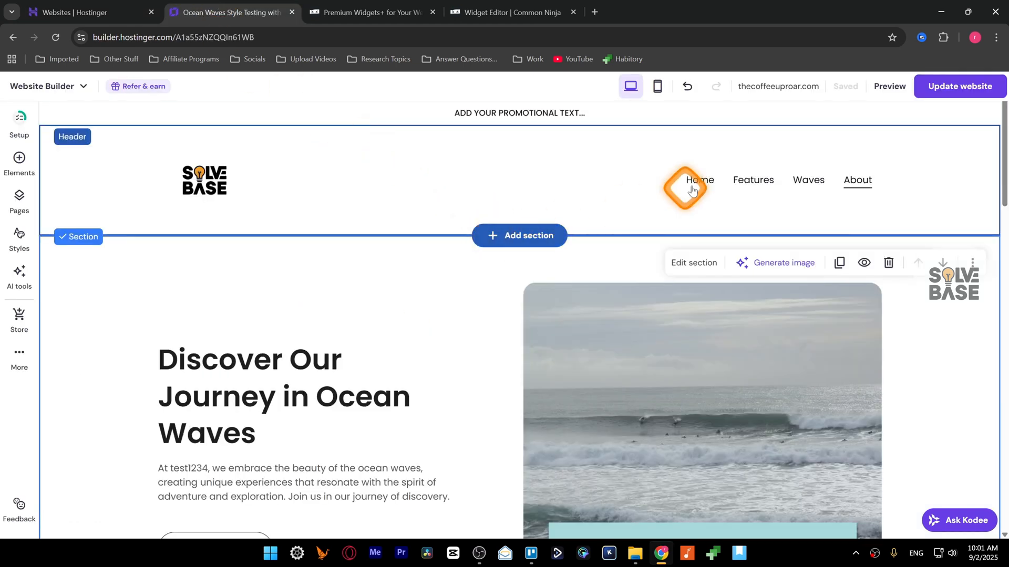
{"action": "scroll", "scroll_direction": "down", "scroll_amount": 3}
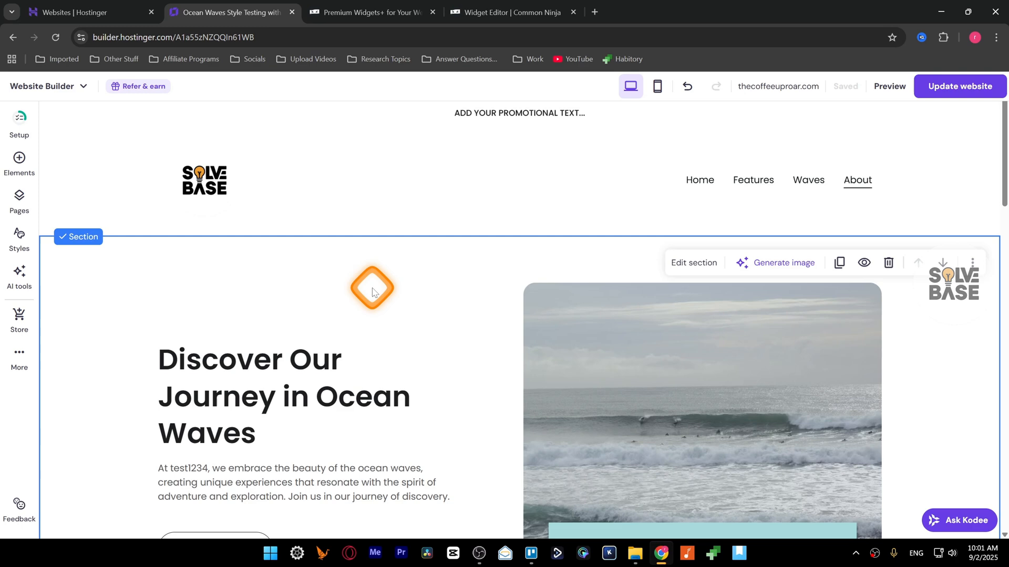
{"action": "left_click", "coordinate": [370, 12]}
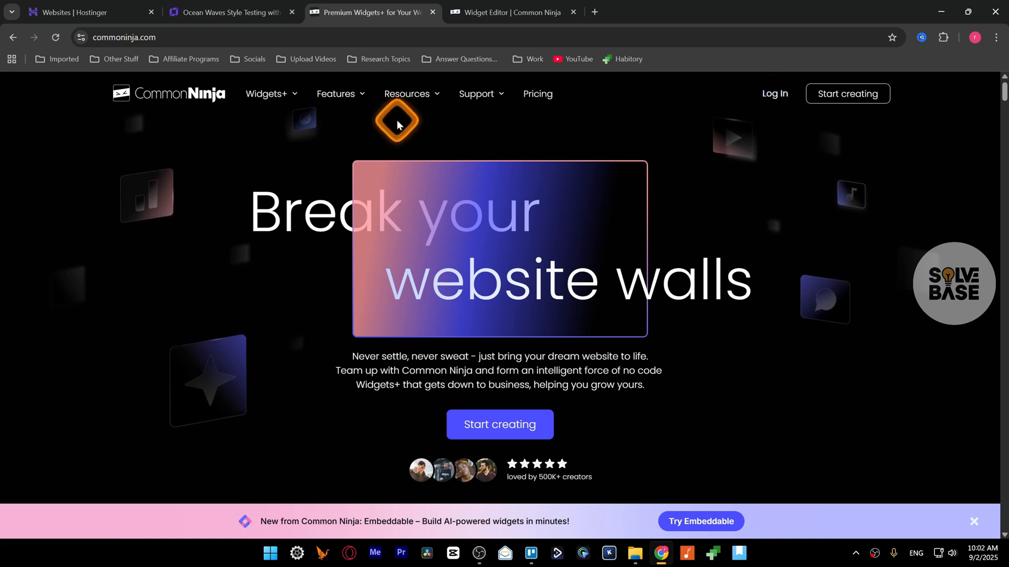
Browse the full Common Ninja widget catalogue and open the Popup widget editor.
{"action": "left_click", "coordinate": [266, 93]}
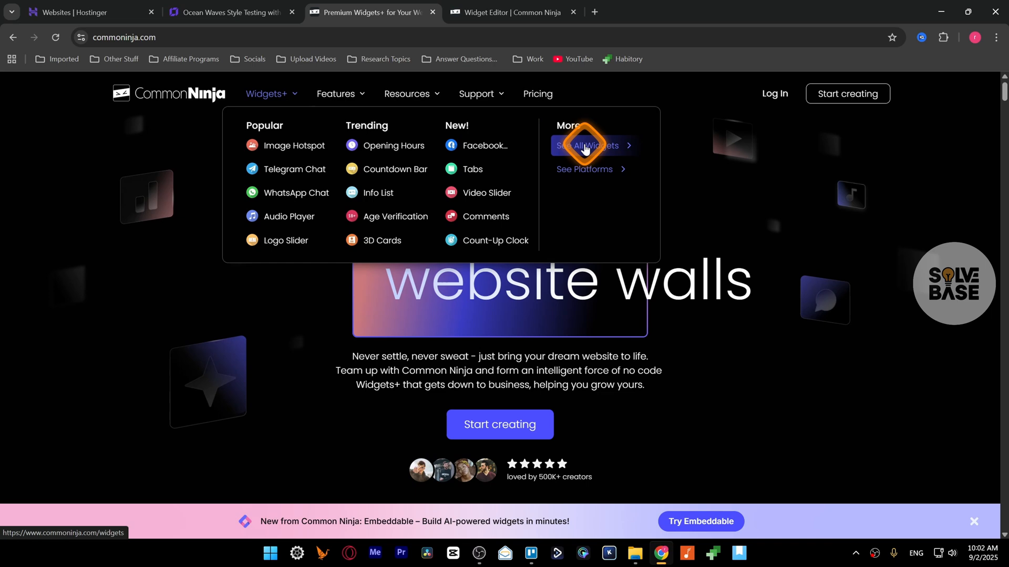
{"action": "left_click", "coordinate": [585, 146]}
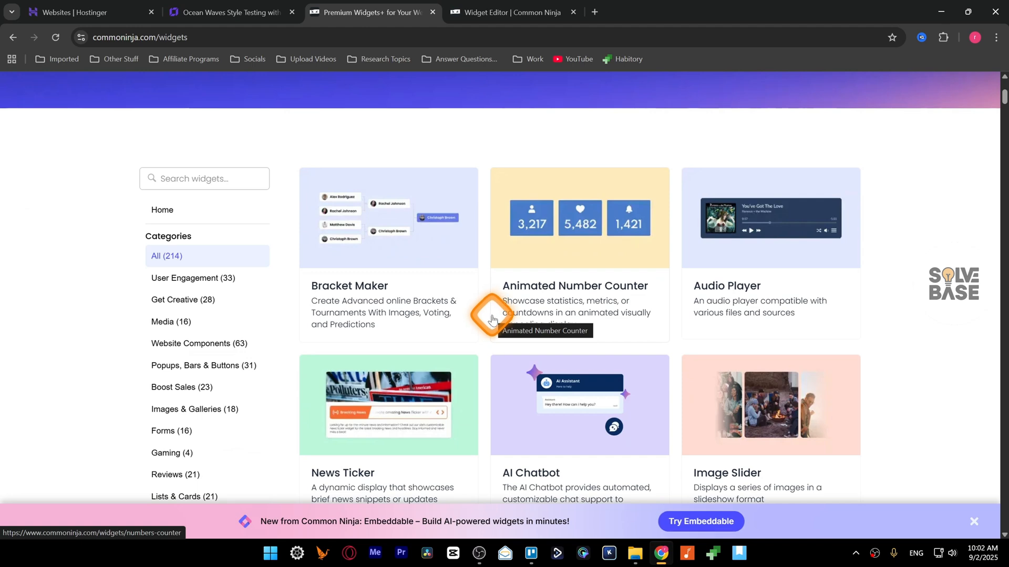
{"action": "scroll", "scroll_direction": "down", "scroll_amount": 3}
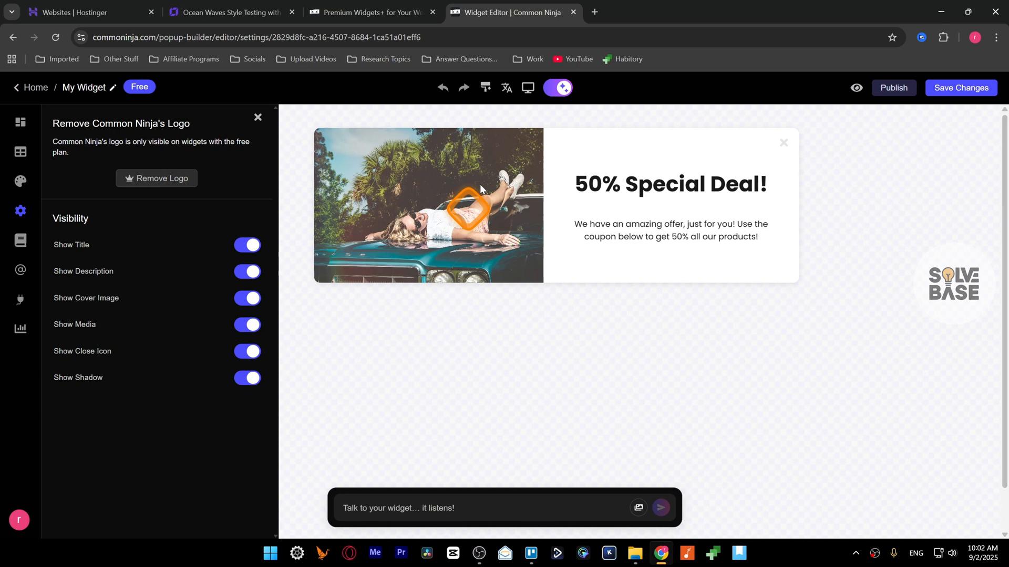
Change the popup title text to '50% Special Deal S!'.
{"action": "left_click", "coordinate": [20, 123]}
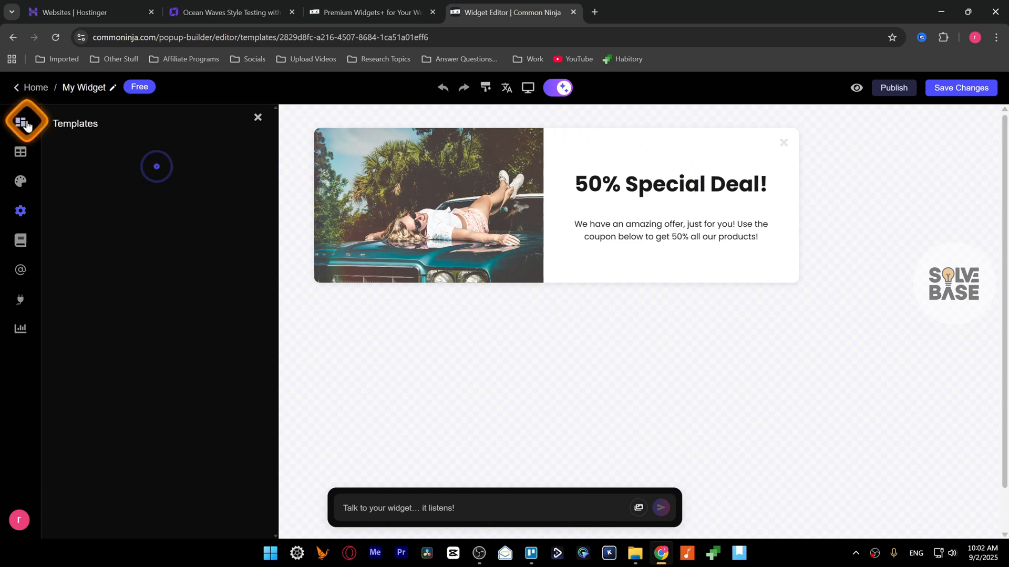
{"action": "left_click", "coordinate": [27, 123]}
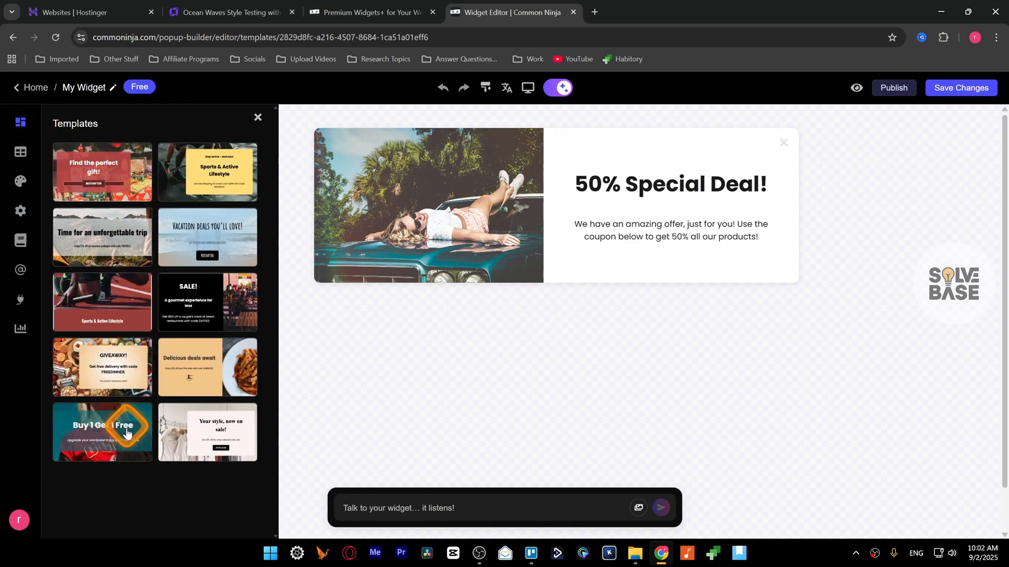
{"action": "mouse_move", "coordinate": [200, 265]}
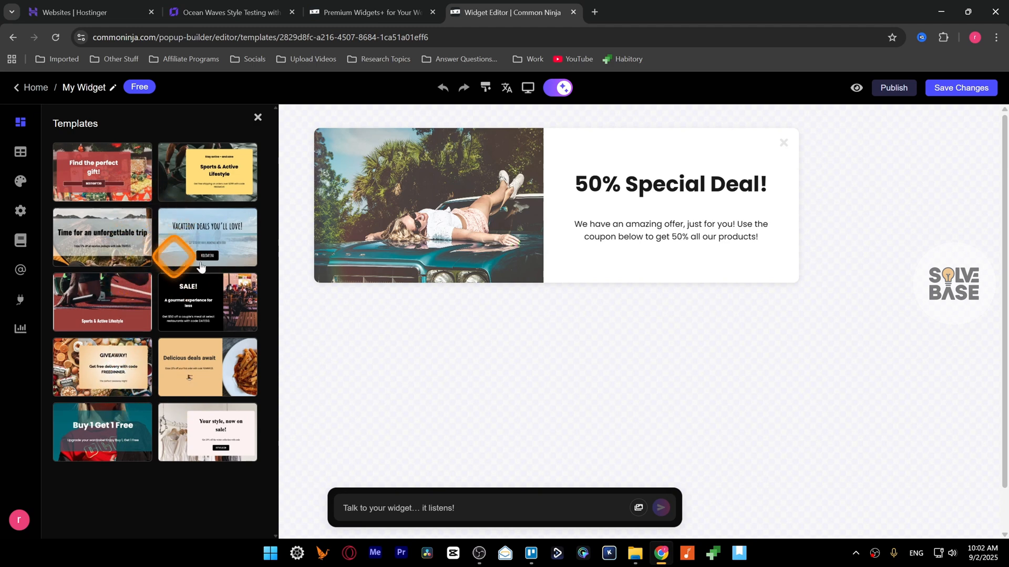
{"action": "left_click", "coordinate": [20, 152]}
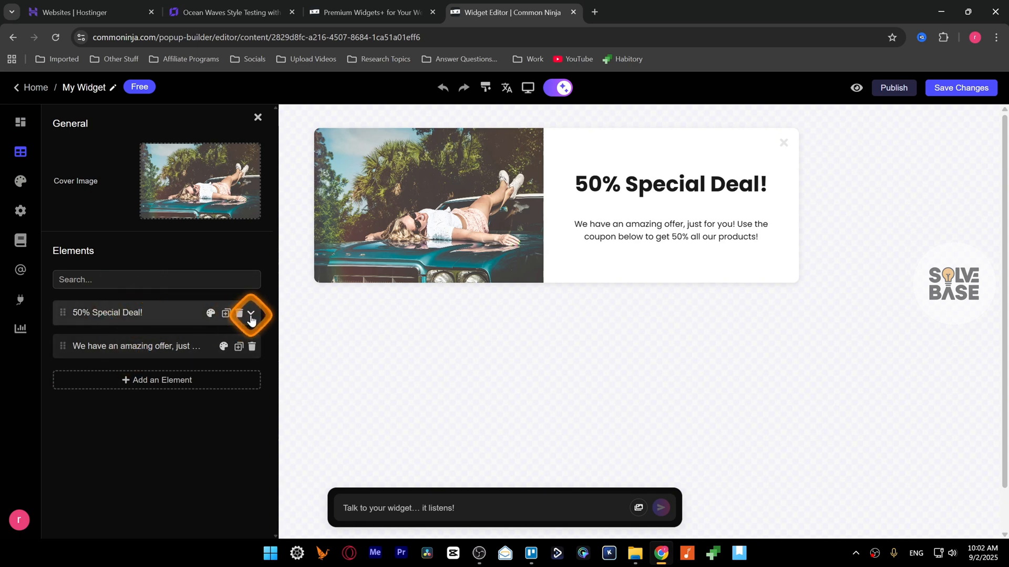
{"action": "left_click", "coordinate": [250, 313]}
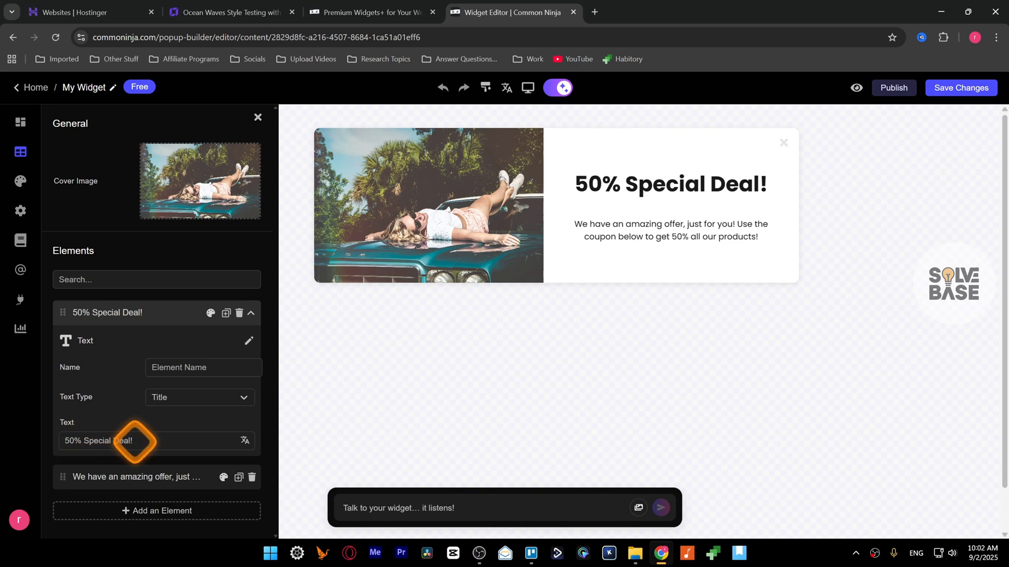
{"action": "key", "text": "Backspace"}
{"action": "type", "text": " S"}
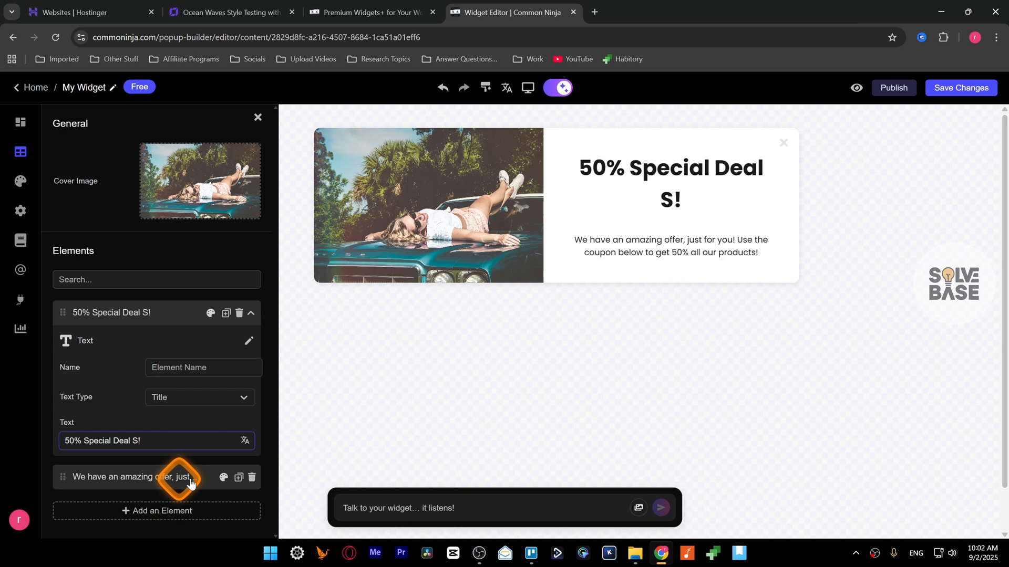
{"action": "mouse_move", "coordinate": [209, 313]}
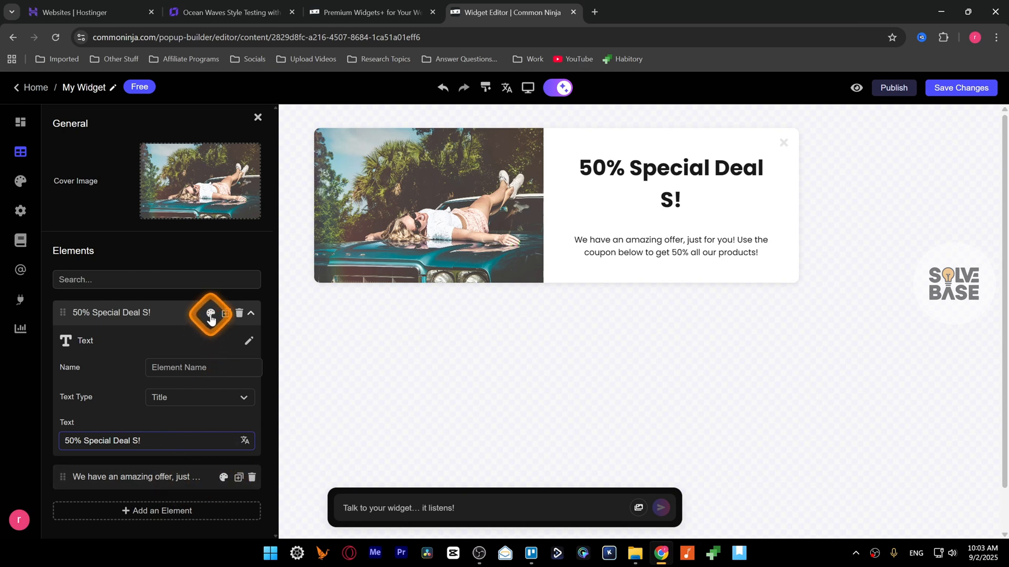
Give the title element a grey background colour.
{"action": "left_click", "coordinate": [209, 314]}
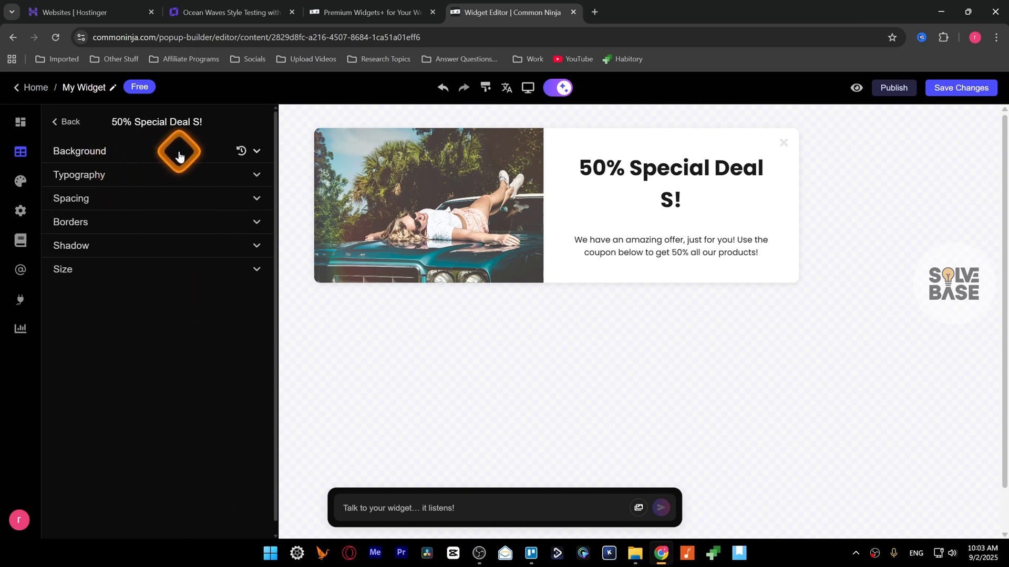
{"action": "left_click", "coordinate": [79, 151]}
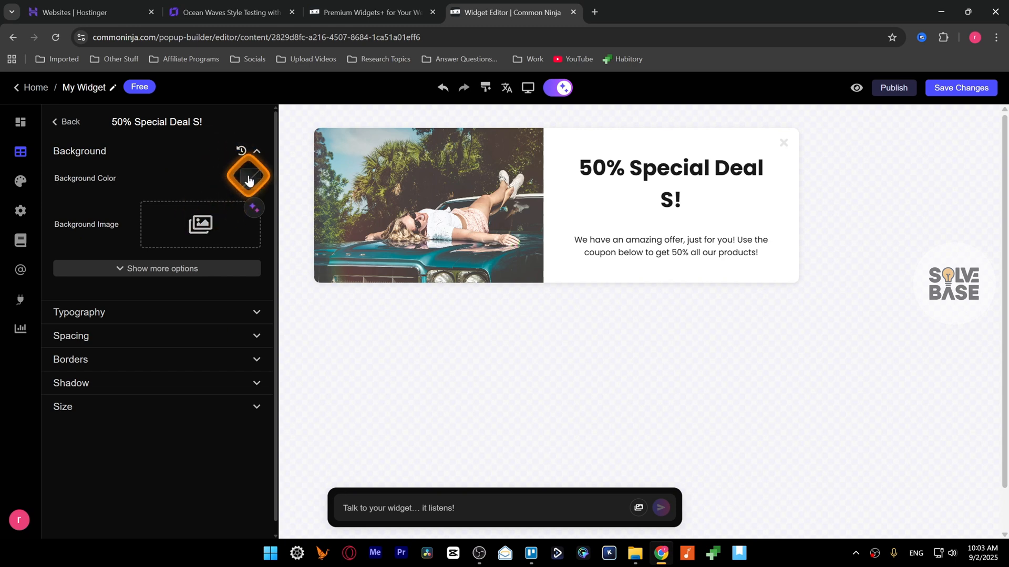
{"action": "left_click", "coordinate": [250, 178]}
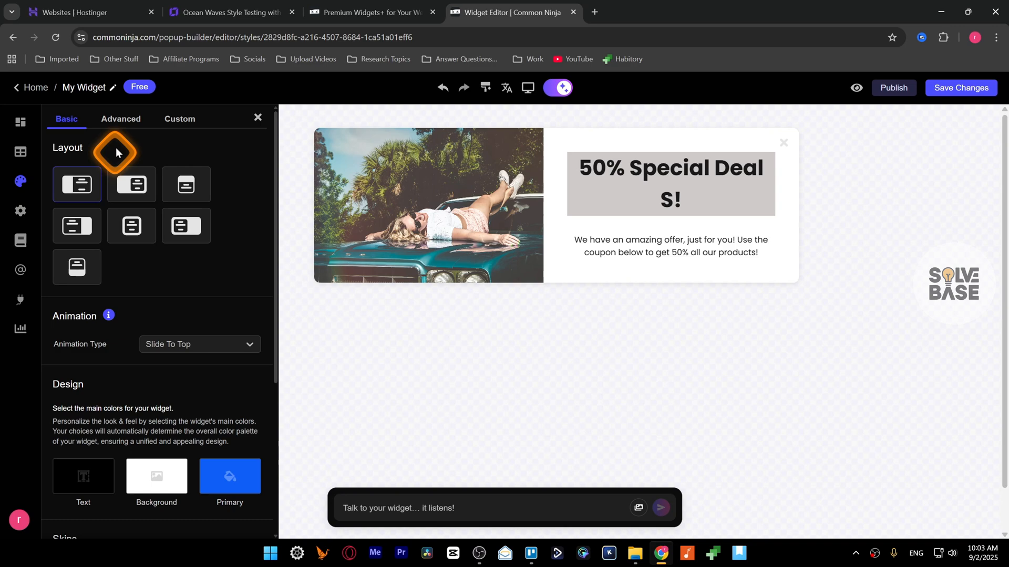
Keep the image-beside-text layout and set the entrance animation to Pulse.
{"action": "left_click", "coordinate": [132, 226]}
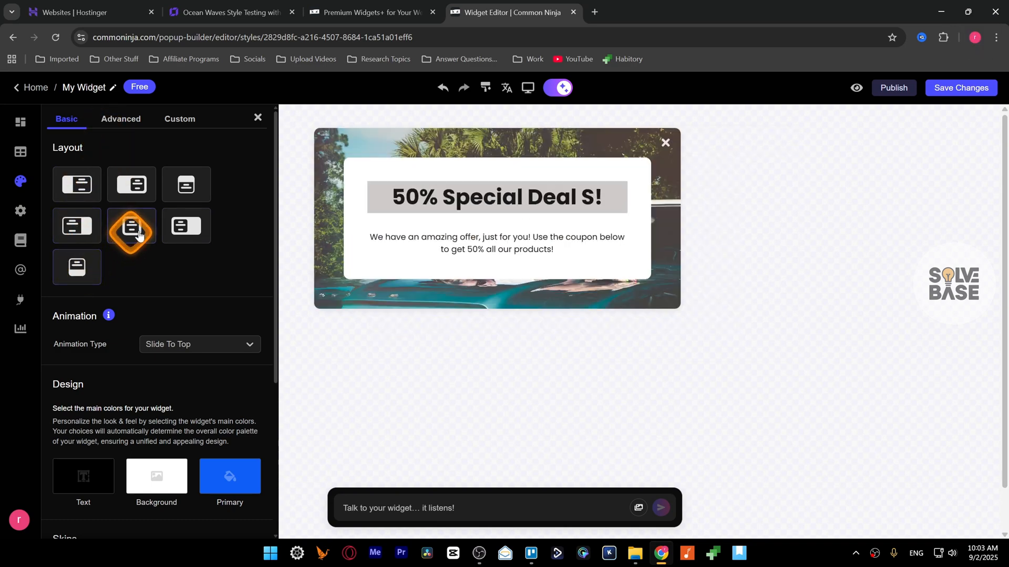
{"action": "left_click", "coordinate": [77, 184]}
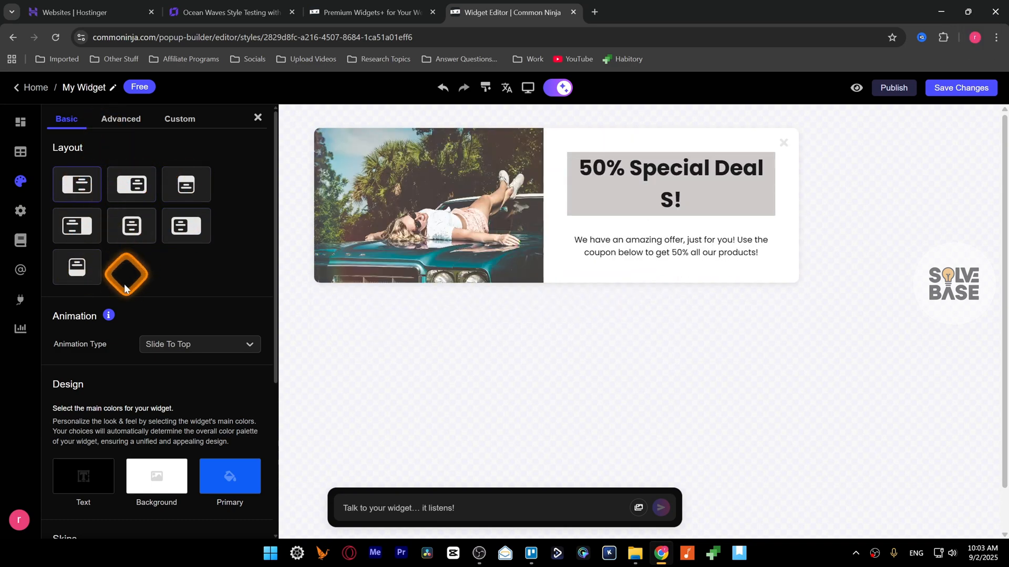
{"action": "scroll", "scroll_direction": "down", "scroll_amount": 3}
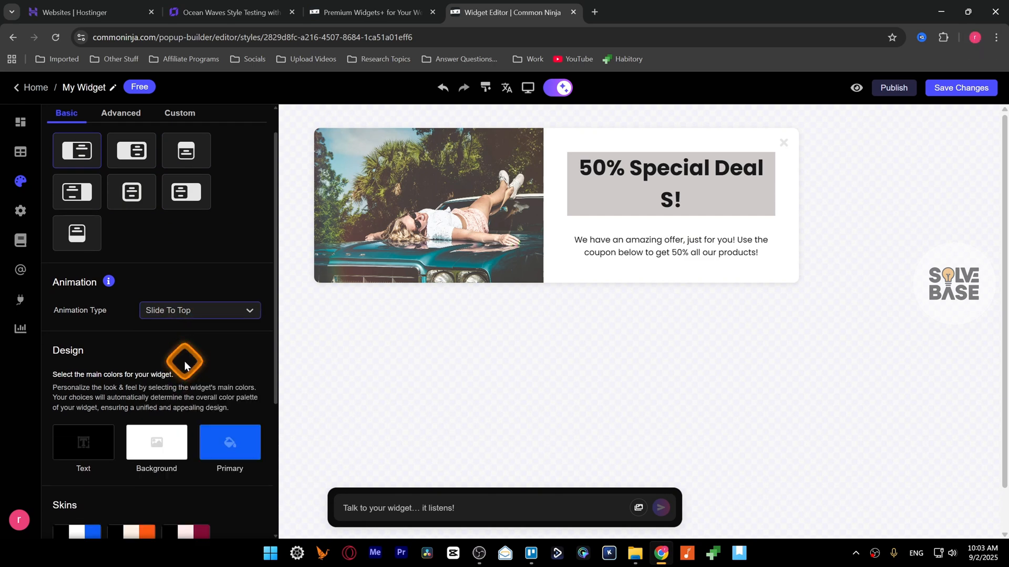
{"action": "left_click", "coordinate": [199, 310]}
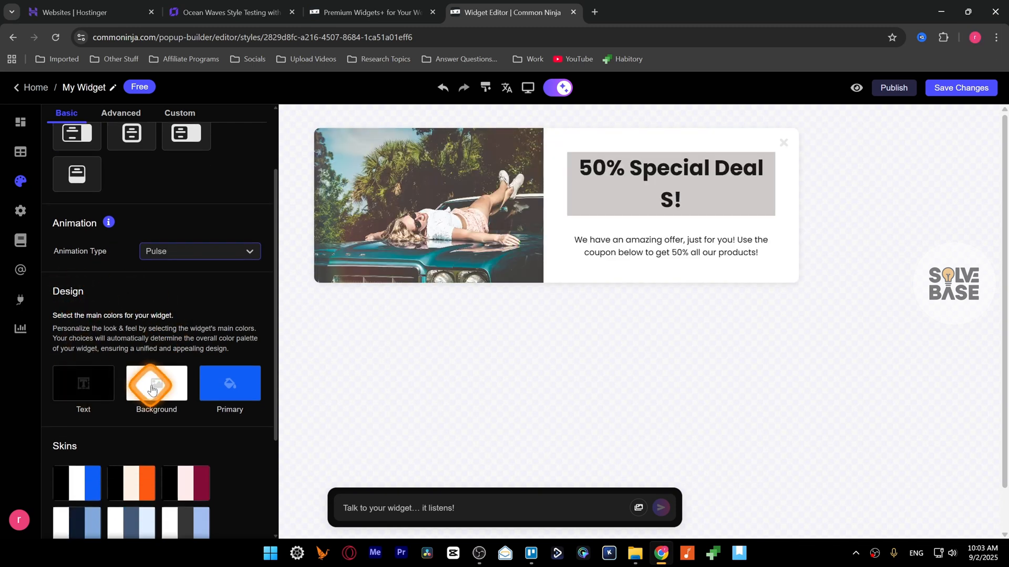
Apply the pink and maroon colour skin and open the visibility settings.
{"action": "scroll", "scroll_direction": "down", "scroll_amount": 3}
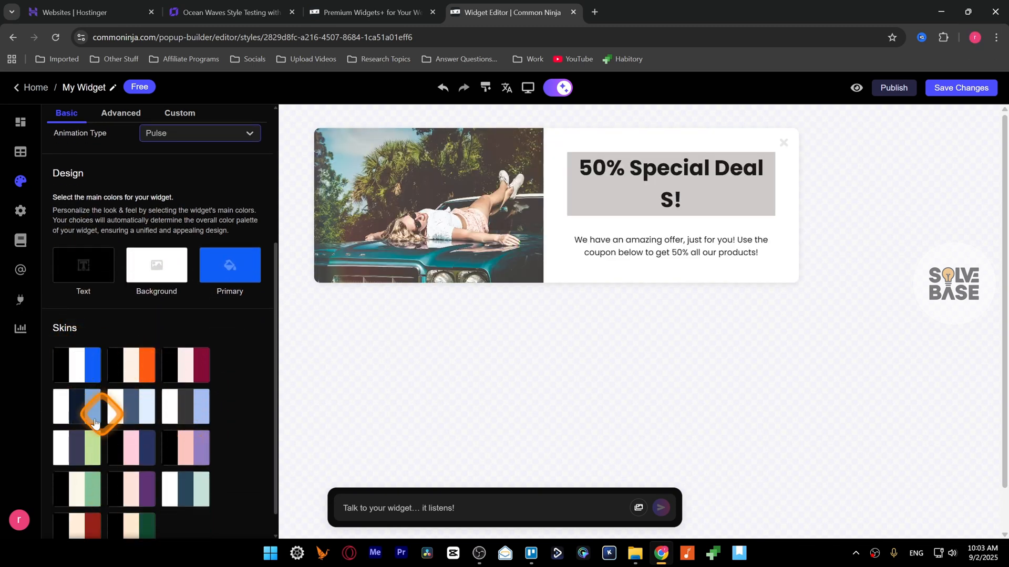
{"action": "left_click", "coordinate": [184, 407]}
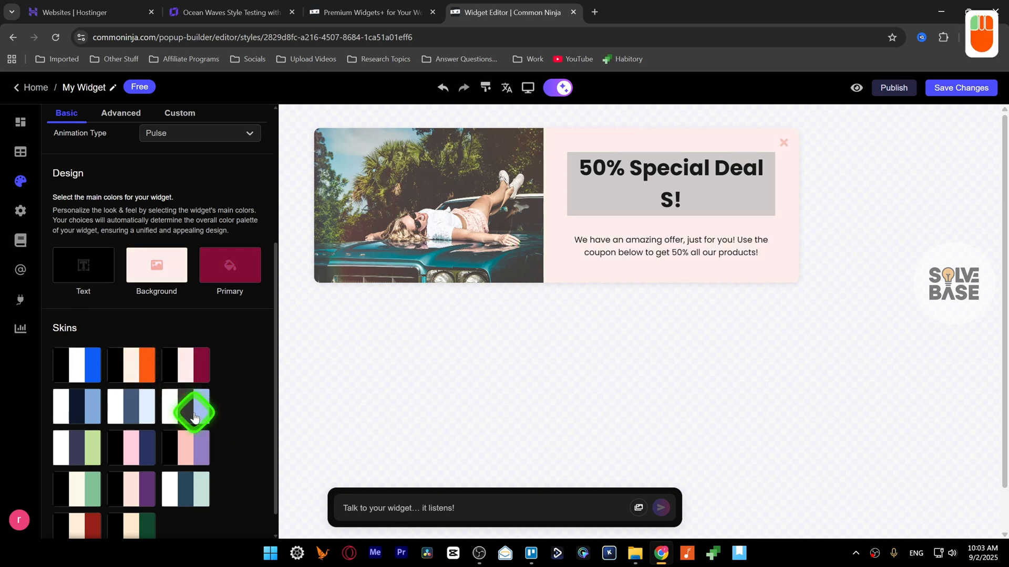
{"action": "left_click", "coordinate": [20, 241]}
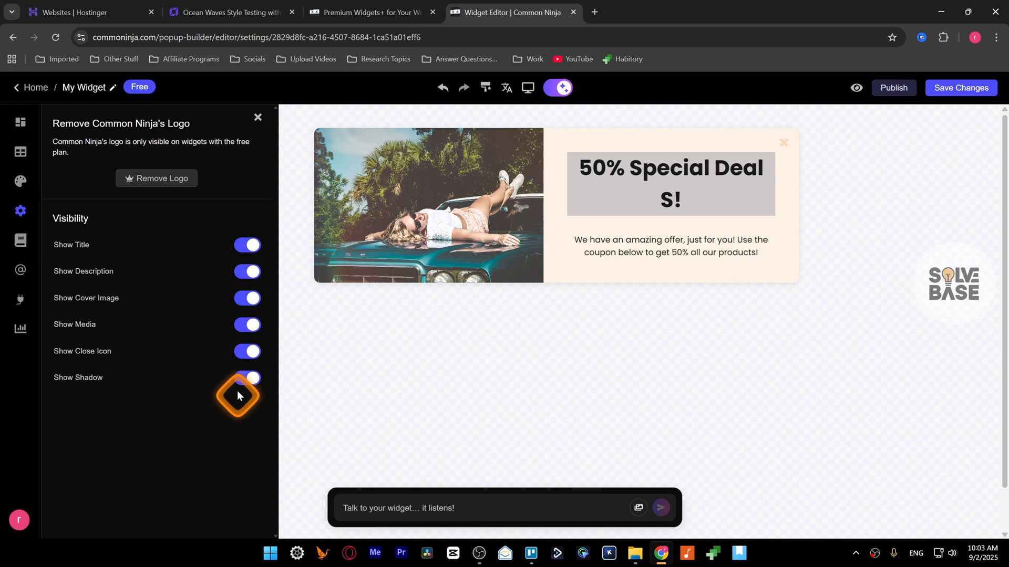
Keep the exit-intent trigger on and limit the popup to desktop devices only.
{"action": "left_click", "coordinate": [20, 241]}
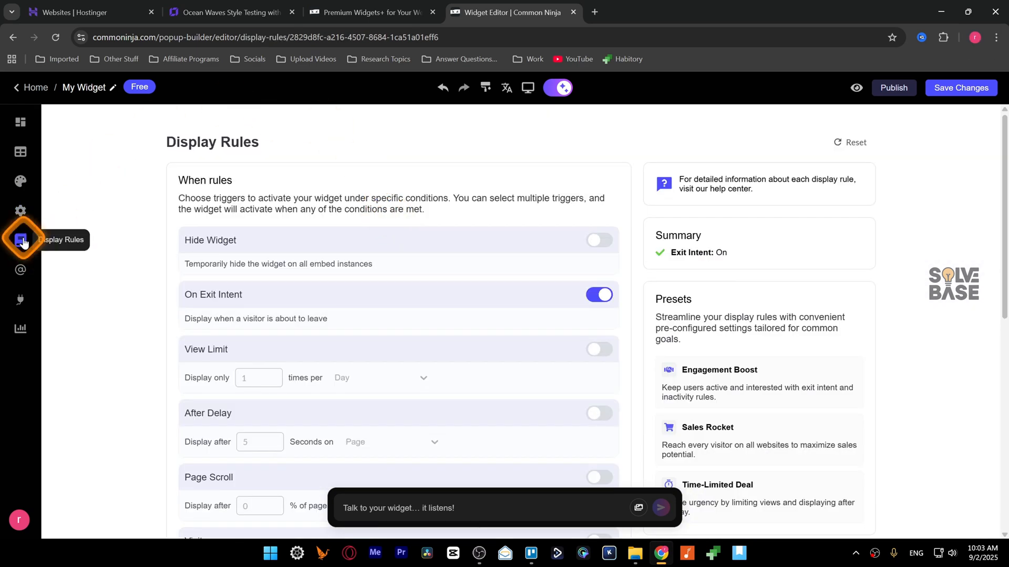
{"action": "left_click", "coordinate": [598, 295]}
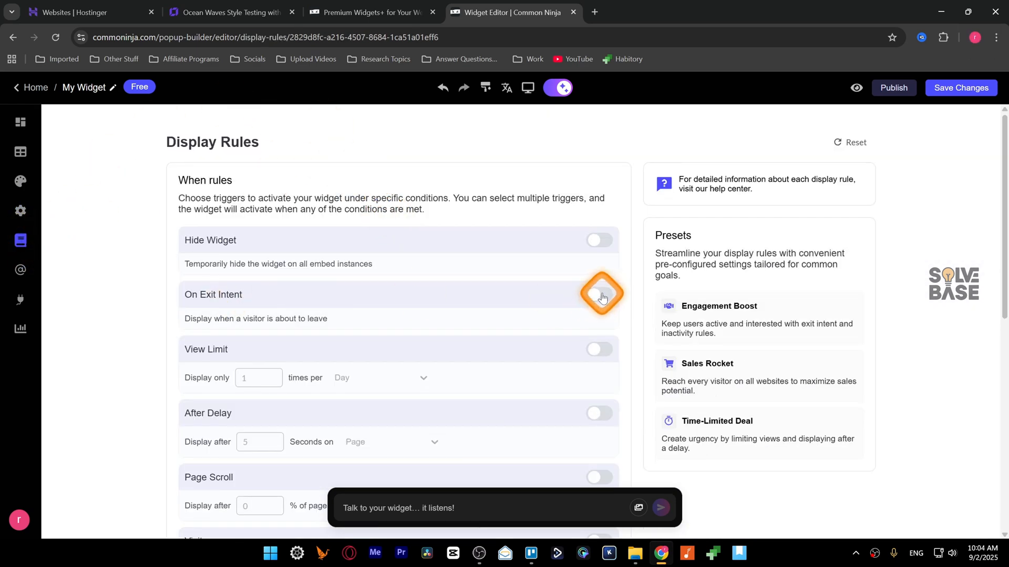
{"action": "left_click", "coordinate": [597, 300]}
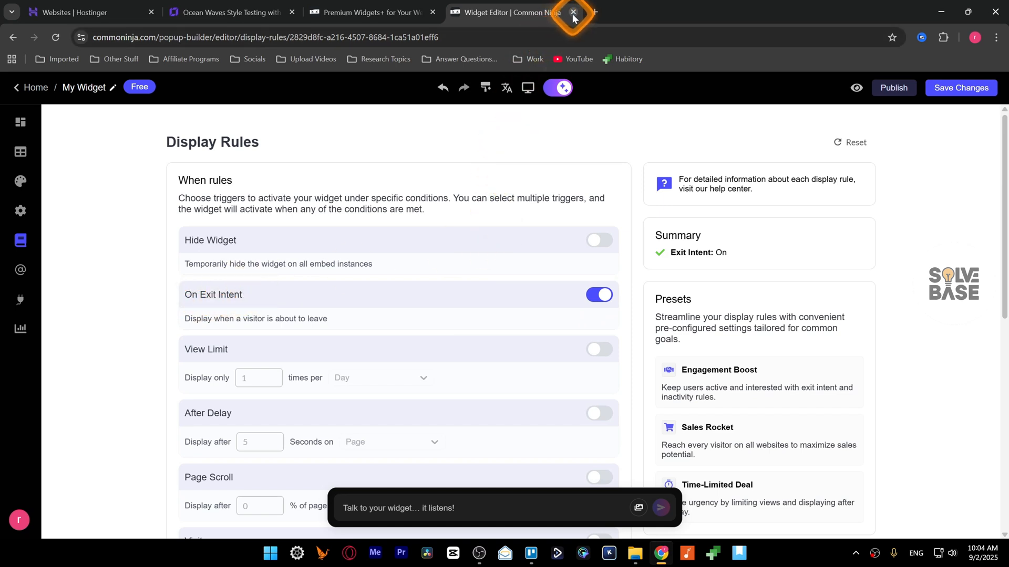
{"action": "mouse_move", "coordinate": [573, 12]}
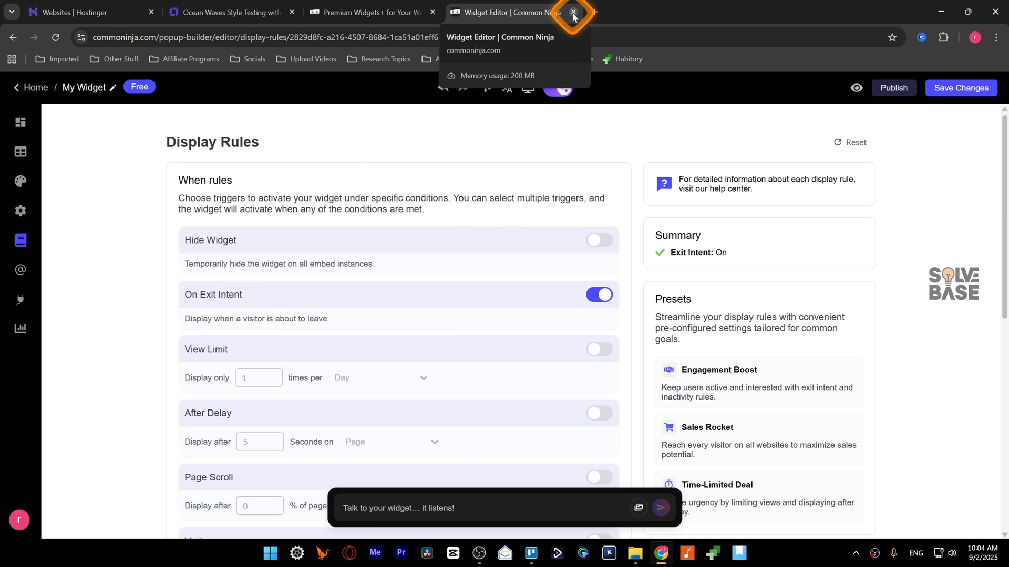
{"action": "scroll", "scroll_direction": "down", "scroll_amount": 3}
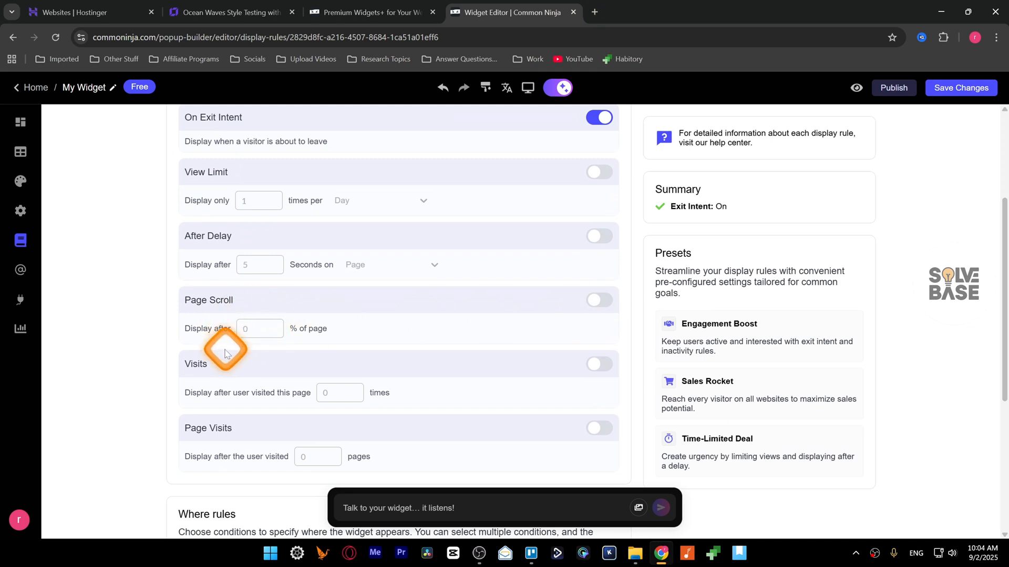
{"action": "scroll", "scroll_direction": "down", "scroll_amount": 3}
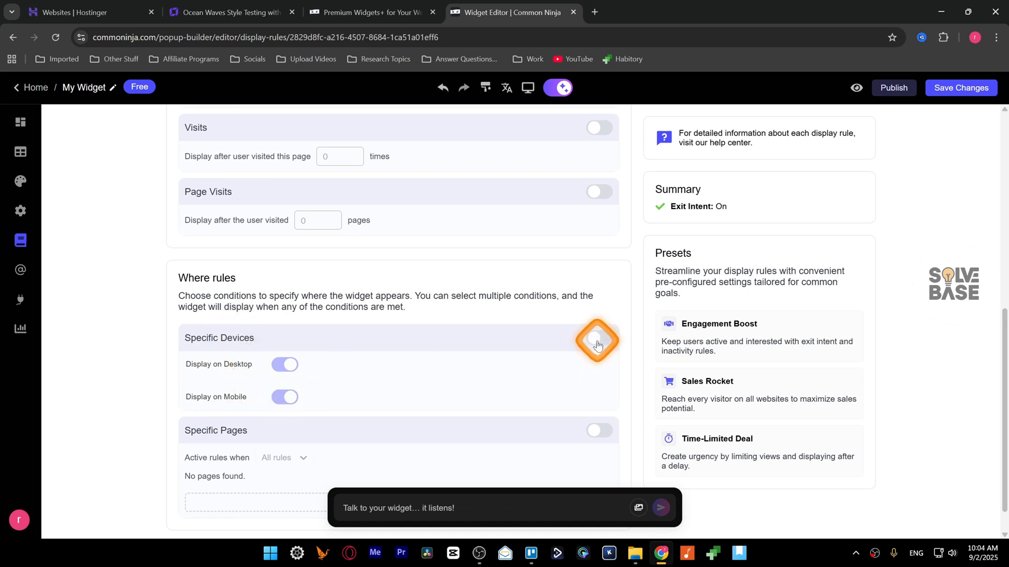
{"action": "left_click", "coordinate": [597, 338]}
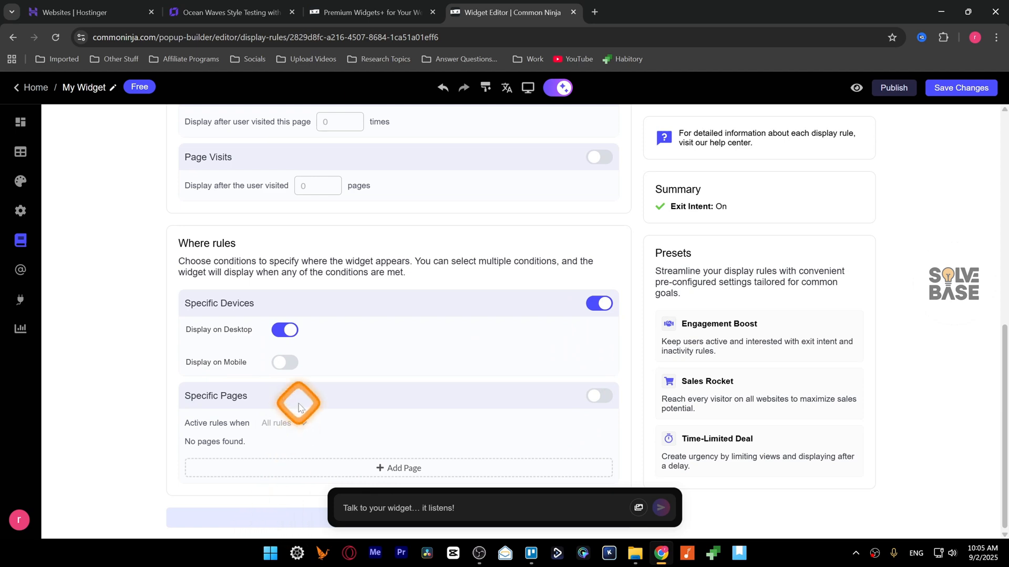
{"action": "left_click", "coordinate": [21, 153]}
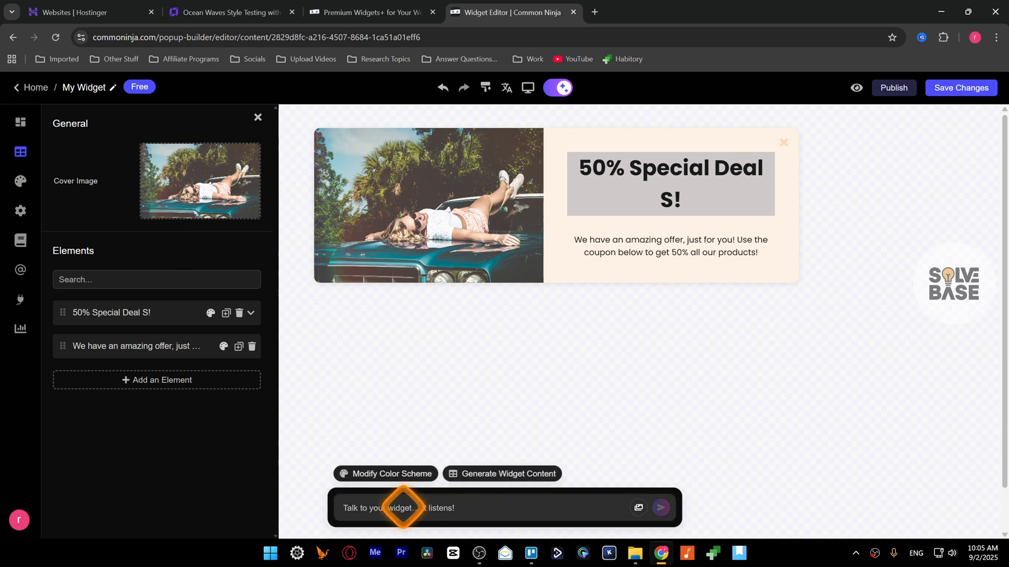
Copy the popup's embed script from Add to Website and return to Hostinger.
{"action": "left_click", "coordinate": [20, 330]}
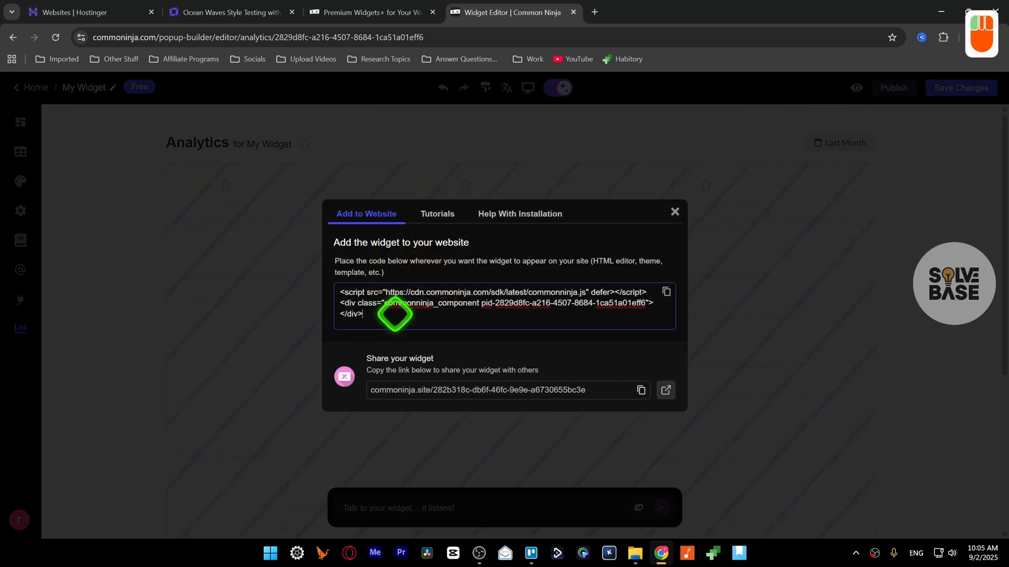
{"action": "triple_click", "coordinate": [495, 303]}
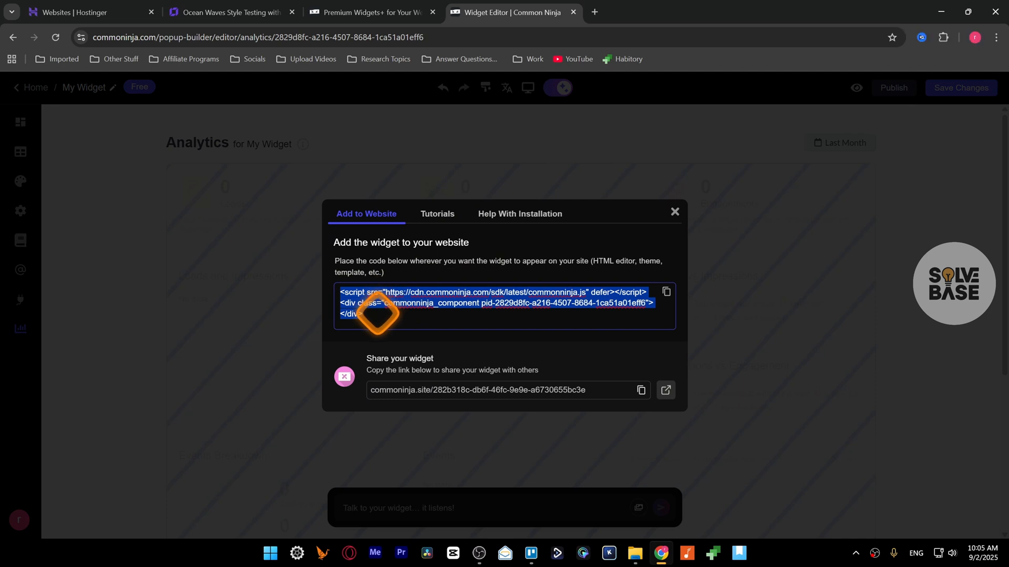
{"action": "left_click", "coordinate": [225, 11]}
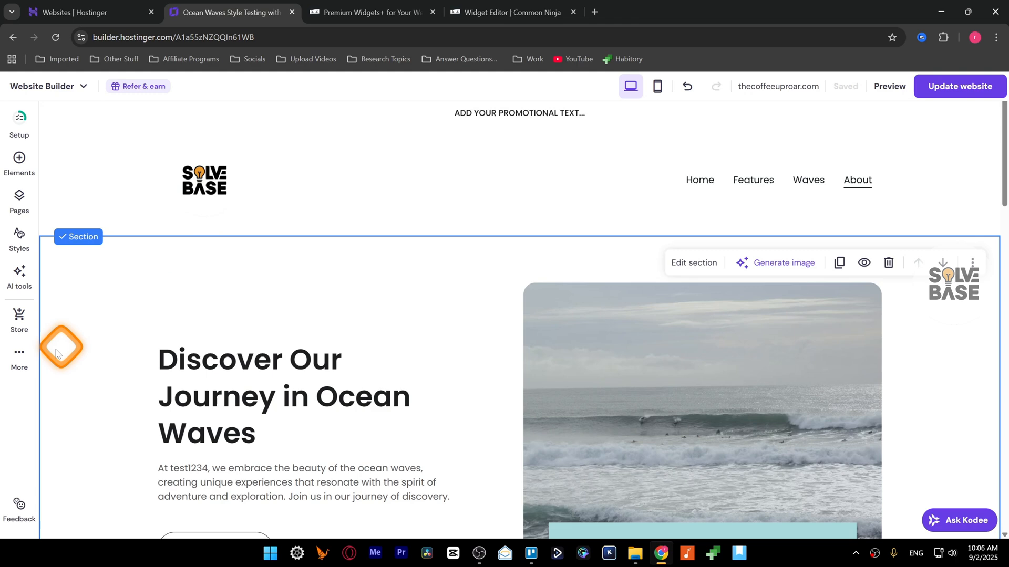
Paste the Common Ninja code into More > Integrations custom code and update the website.
{"action": "left_click", "coordinate": [20, 354]}
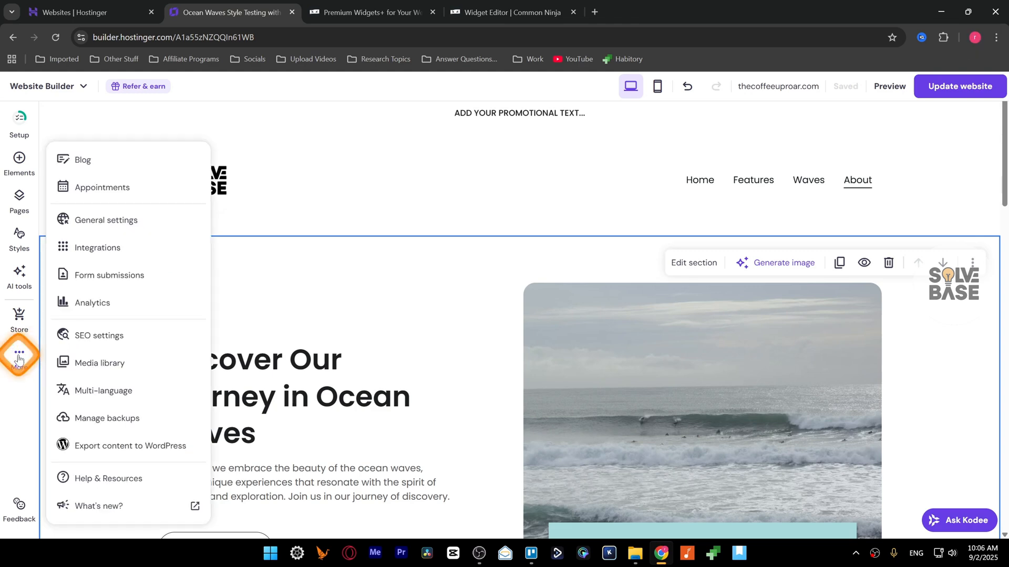
{"action": "left_click", "coordinate": [98, 250]}
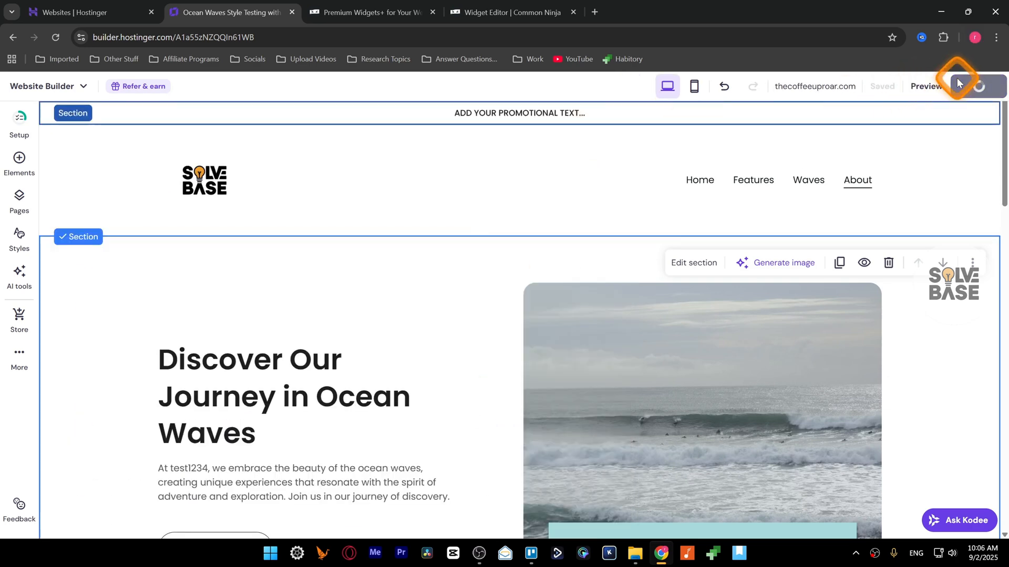
{"action": "left_click", "coordinate": [958, 86]}
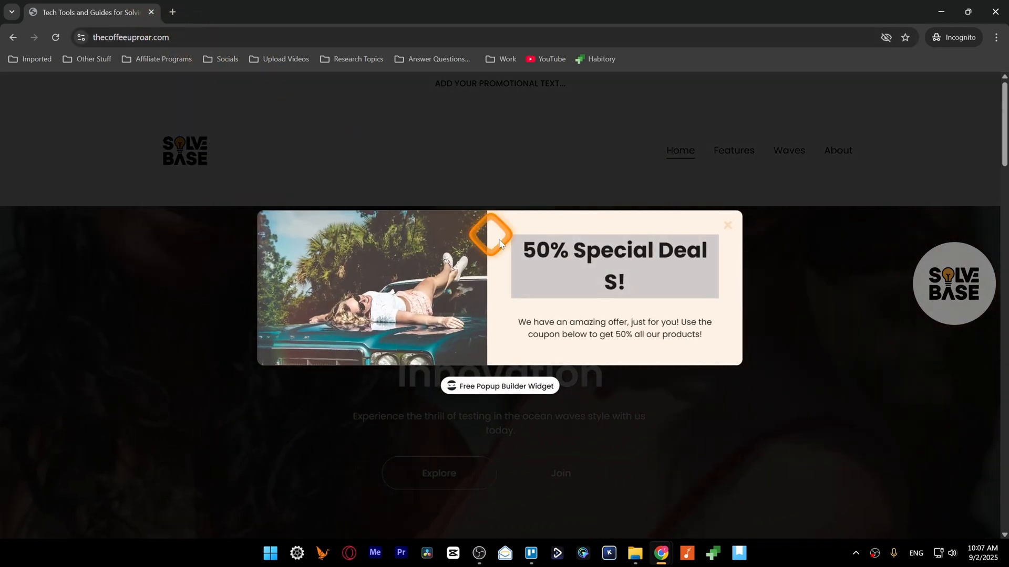
Check the '50% Special Deal S!' popup on the live site, then return to Common Ninja.
{"action": "left_click", "coordinate": [726, 225]}
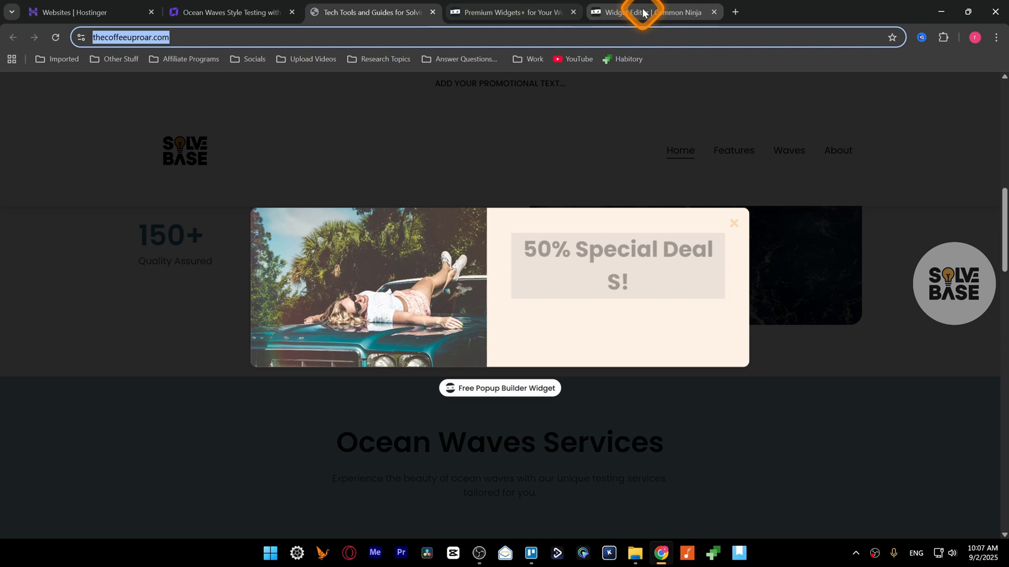
{"action": "left_click", "coordinate": [651, 11]}
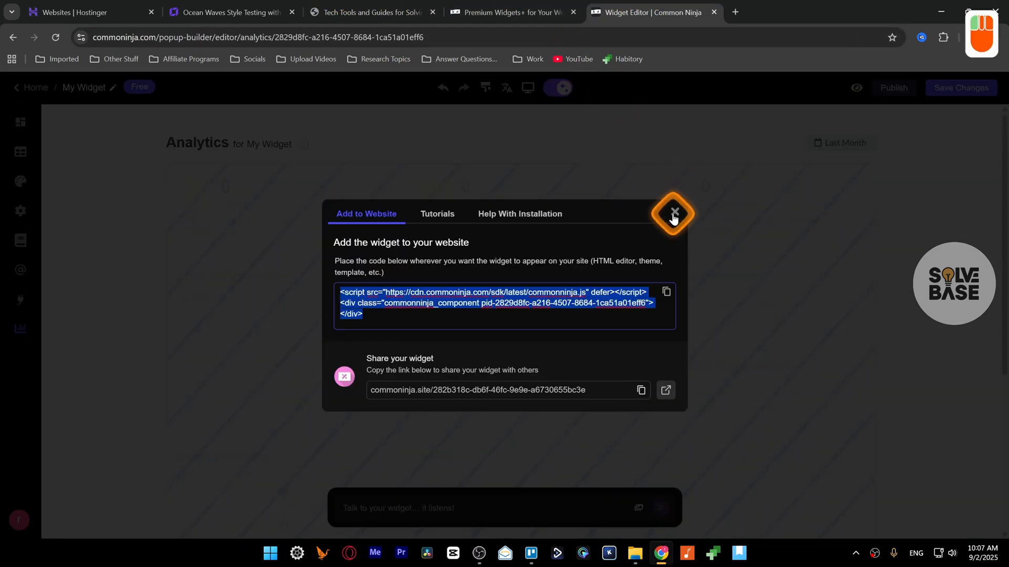
Close the embed dialog and scroll the Display Rules to confirm exit intent is on.
{"action": "left_click", "coordinate": [673, 212]}
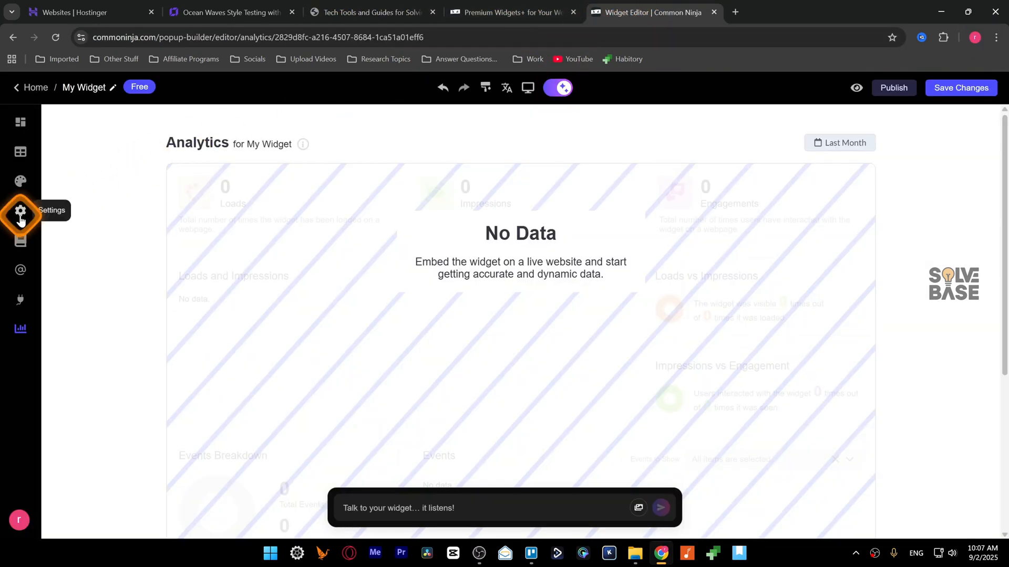
{"action": "left_click", "coordinate": [20, 240]}
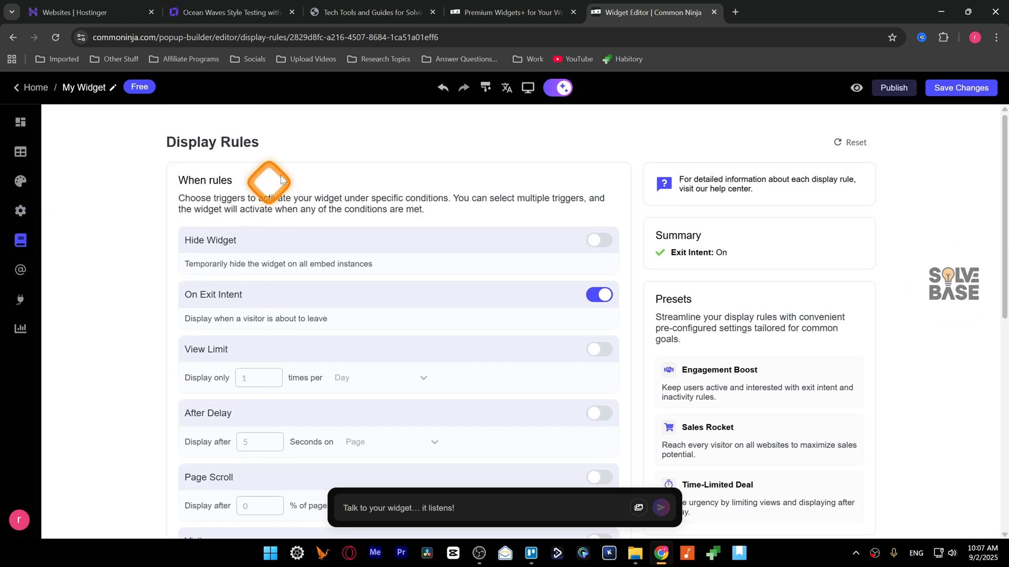
{"action": "scroll", "scroll_direction": "down", "scroll_amount": 3}
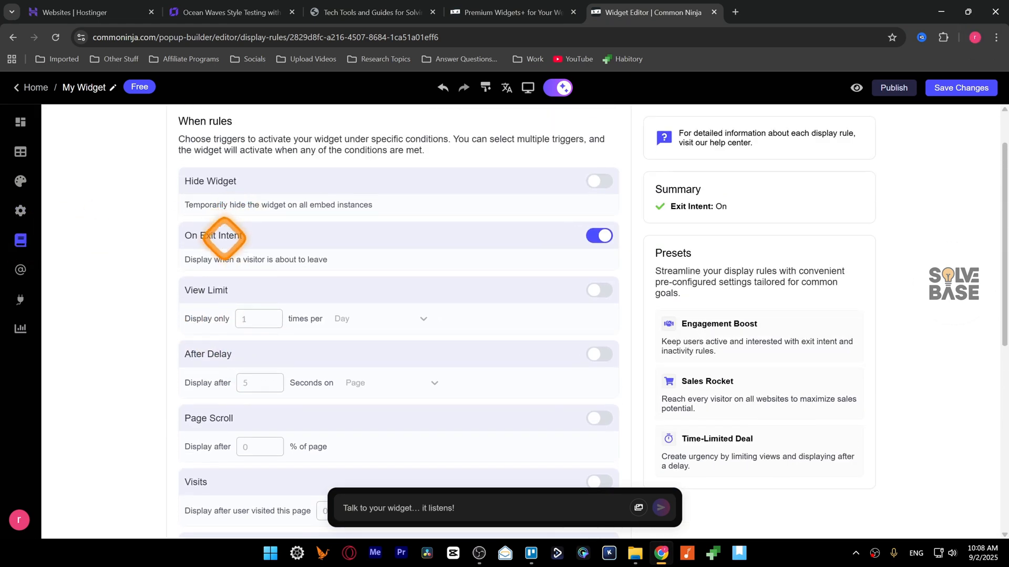
{"action": "scroll", "scroll_direction": "down", "scroll_amount": 3}
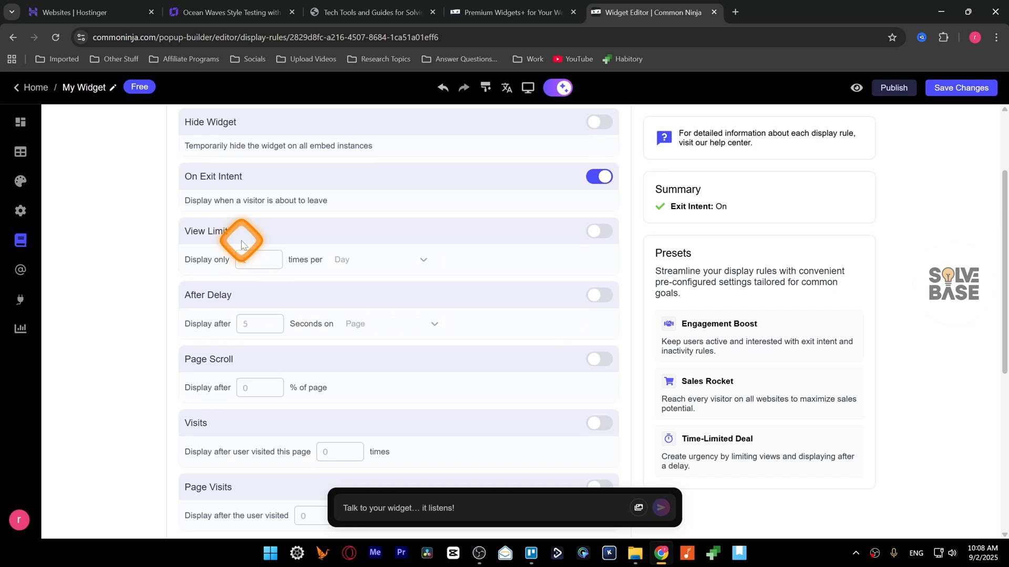
{"action": "scroll", "scroll_direction": "down", "scroll_amount": 3}
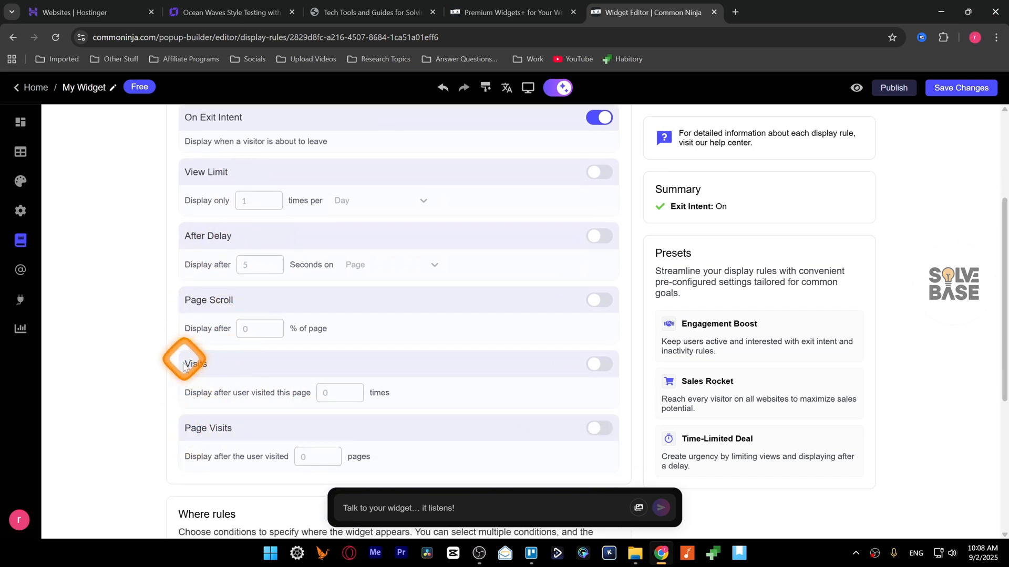
{"action": "mouse_move", "coordinate": [213, 393]}
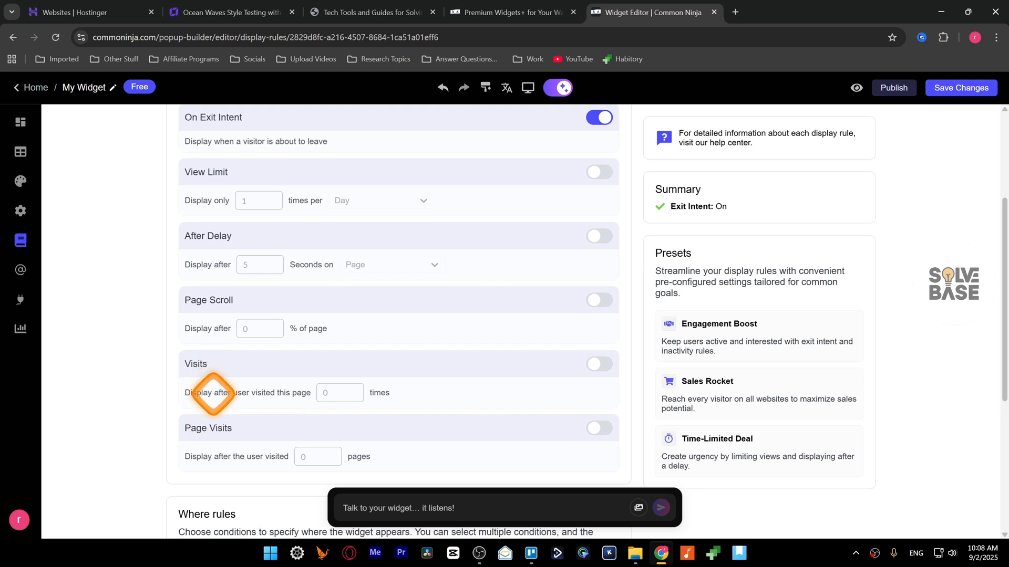